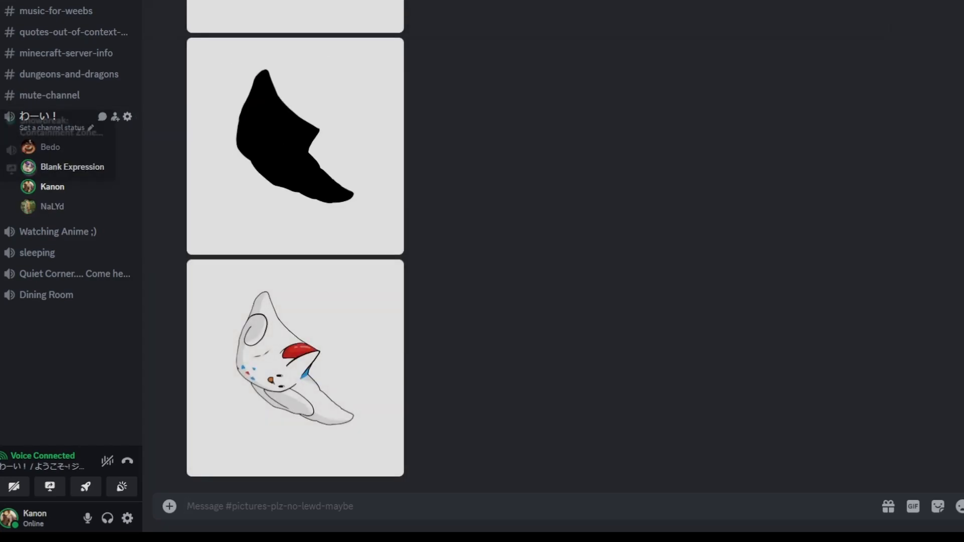
# View the white-and-red creature's reveal followed by the new long-eared round silhouette
pyautogui.rightClick(72, 167)
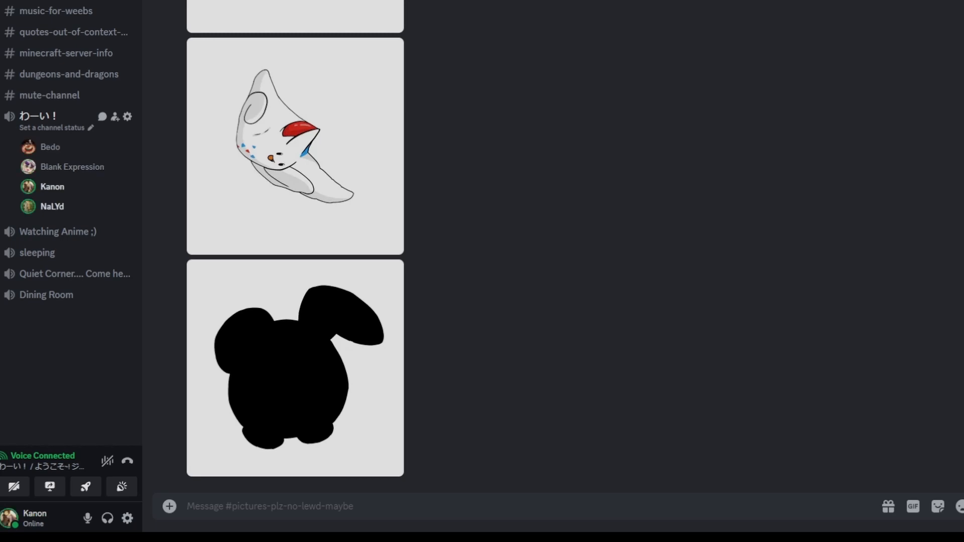
# Scroll to the grey long-eared creature's reveal and the new bumpy hexagon silhouette
pyautogui.scroll(-3)
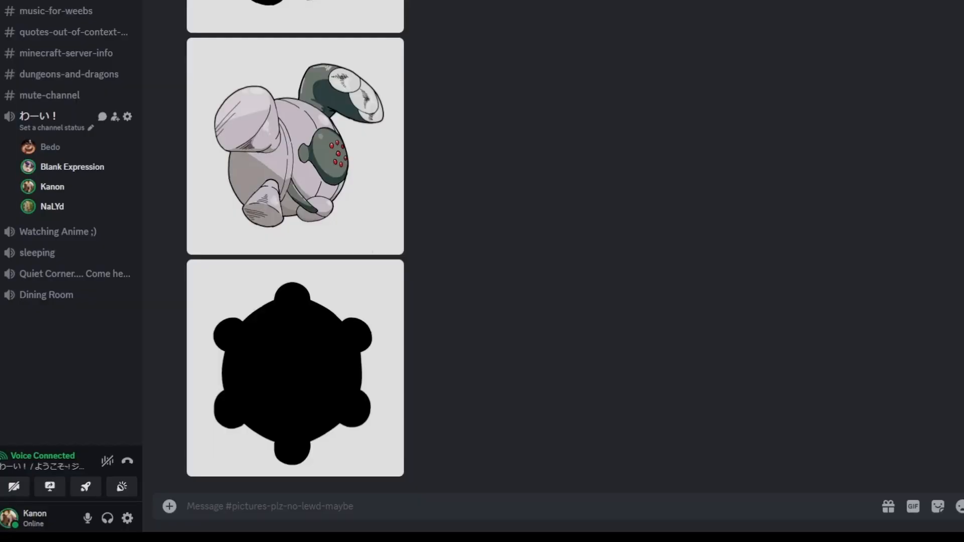
# Scroll to the green creature's Japanese-captioned reveal and the Pikachu-shaped silhouette
pyautogui.scroll(-3)
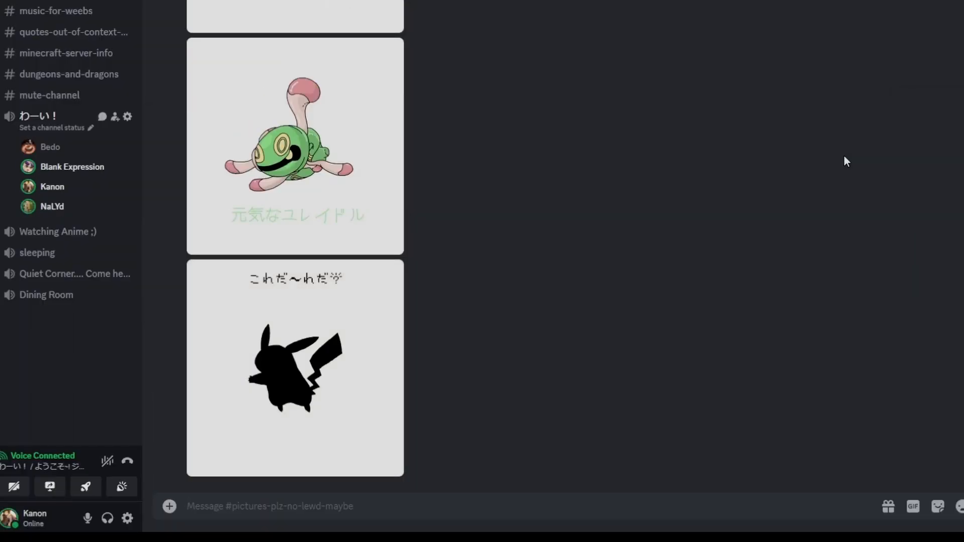
# Attach and send the next image file beneath the Pikachu-shaped silhouette
pyautogui.click(270, 506)
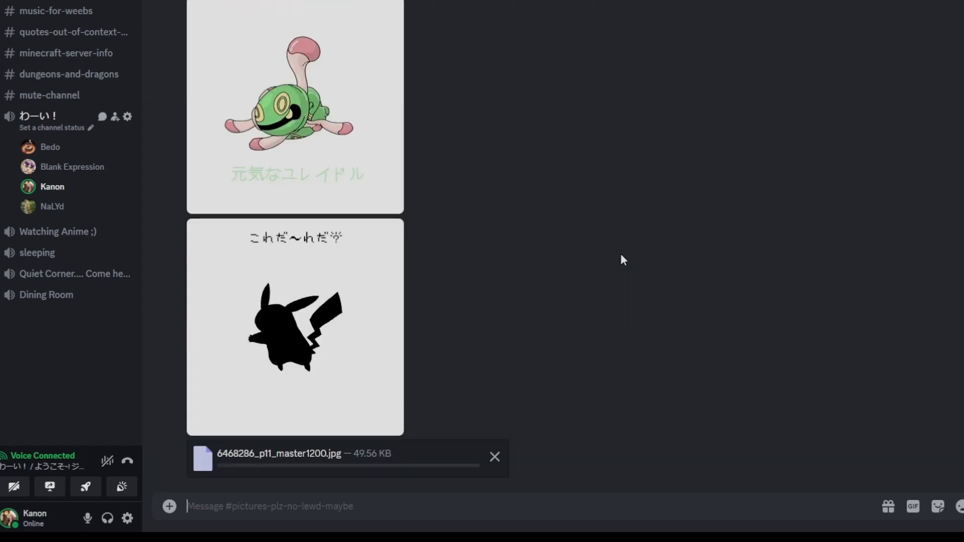
# Scroll to the purple Ditto-style reveal captioned メタモン while the next image processes
pyautogui.scroll(-3)
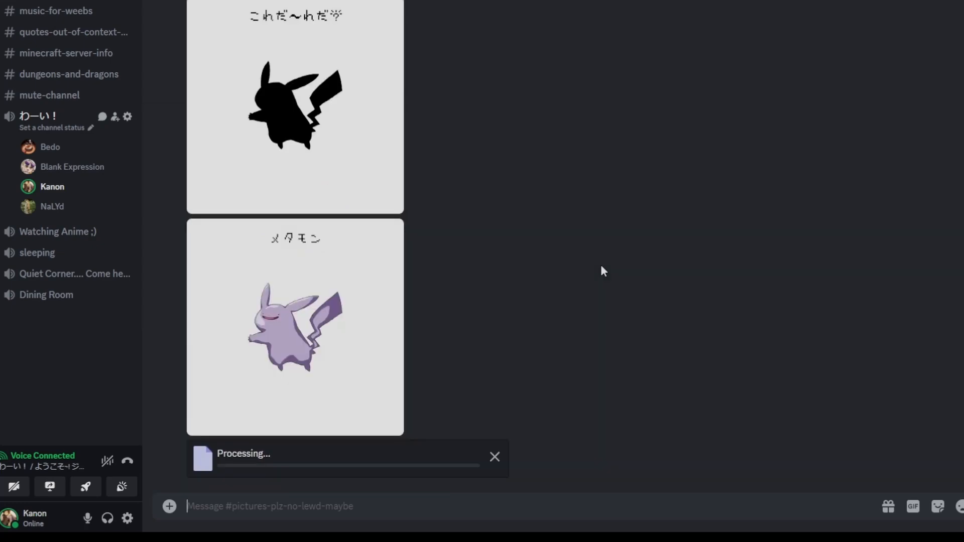
# Scroll to the new curled-tail creature silhouette beneath the メタモン drawing
pyautogui.scroll(-3)
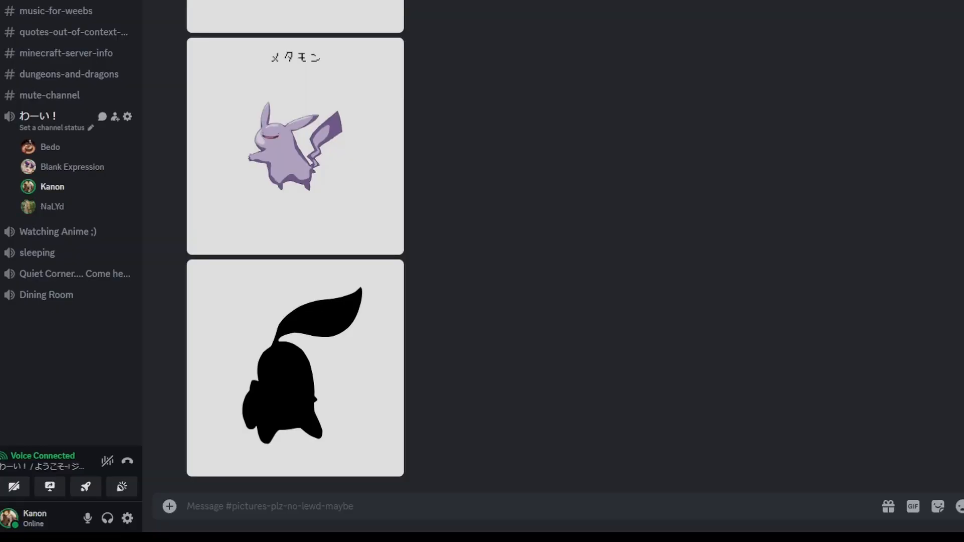
# Send the next wide silhouette image below the blue curled-tail and red slug reveals
pyautogui.scroll(-3)
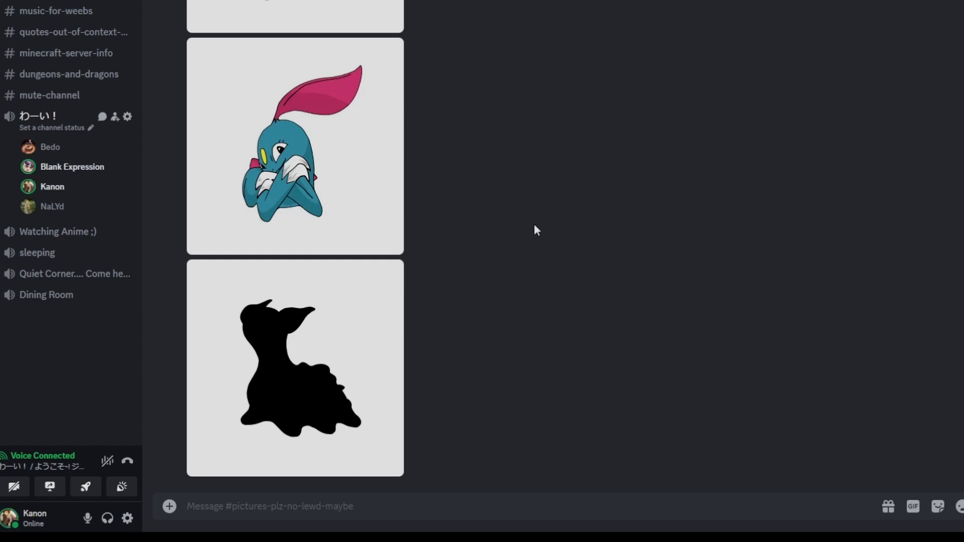
pyautogui.click(270, 506)
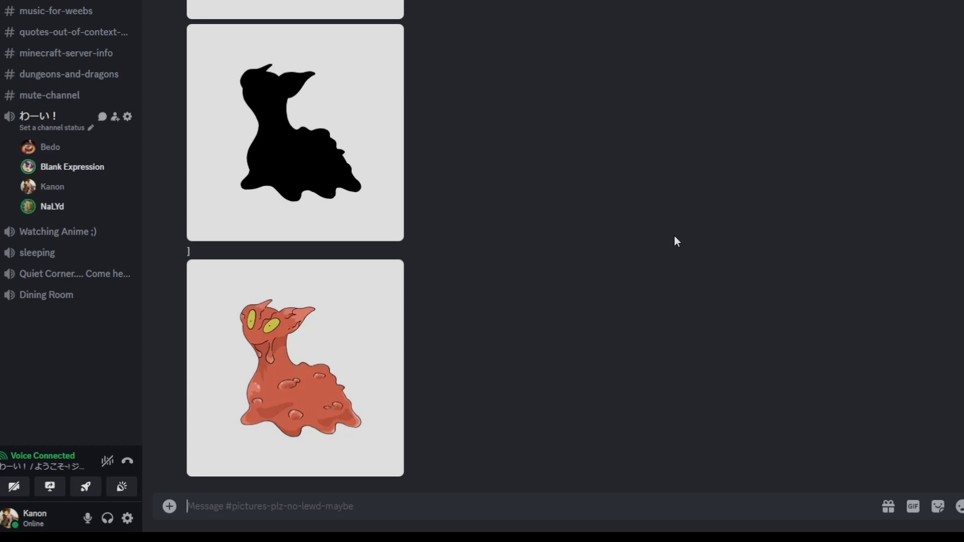
pyautogui.scroll(-3)
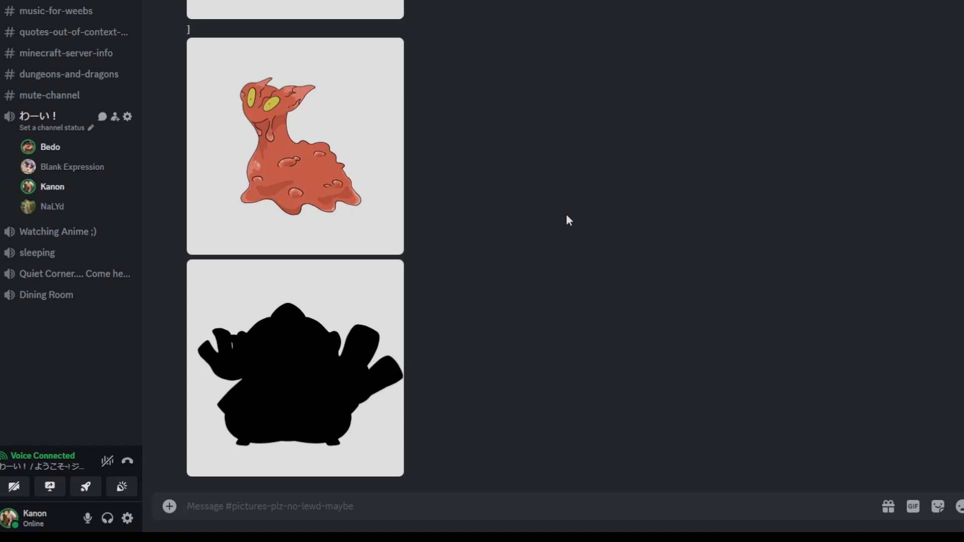
# Send the rounded silhouette and its red-helmeted creature reveal, with the next image processing
pyautogui.click(270, 506)
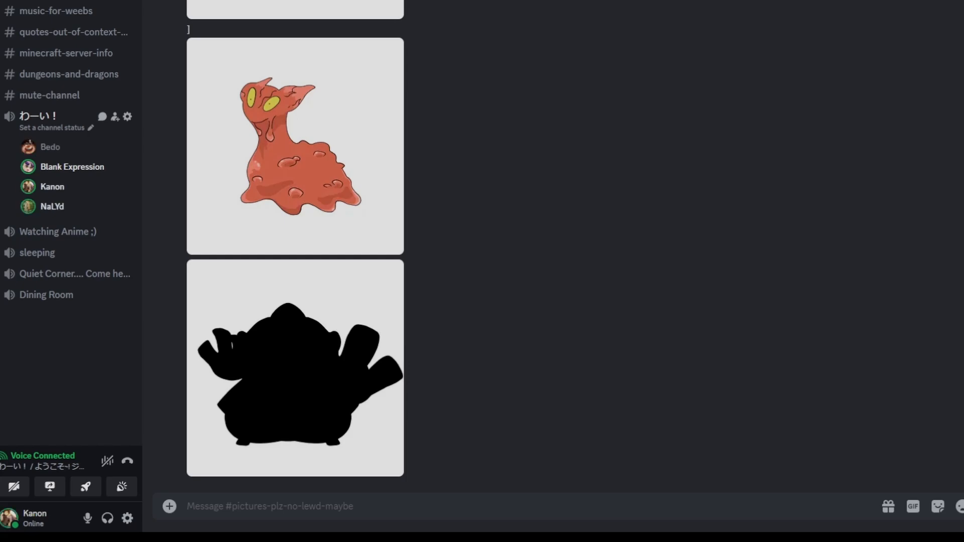
pyautogui.scroll(-3)
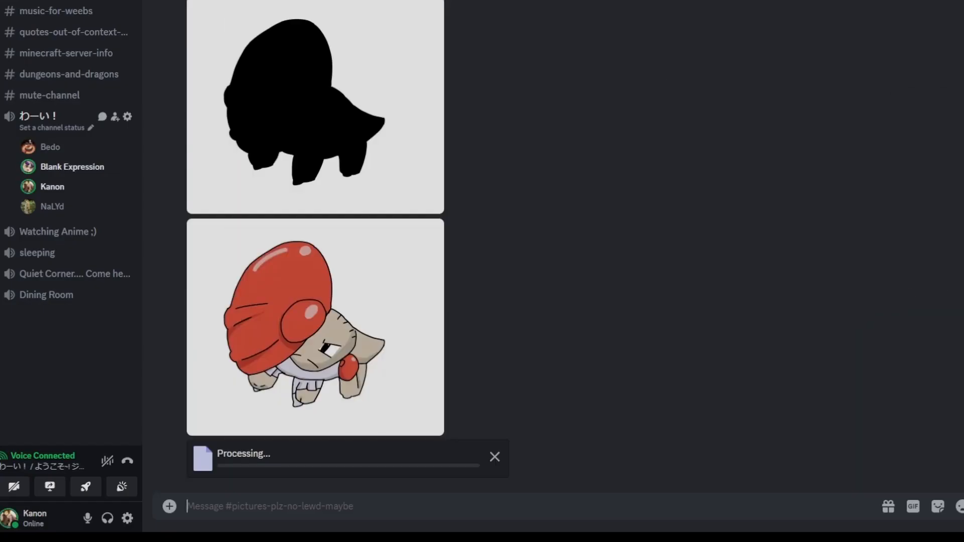
# Scroll to the grey creature holding a red fish and the new winged spiky silhouette
pyautogui.scroll(-3)
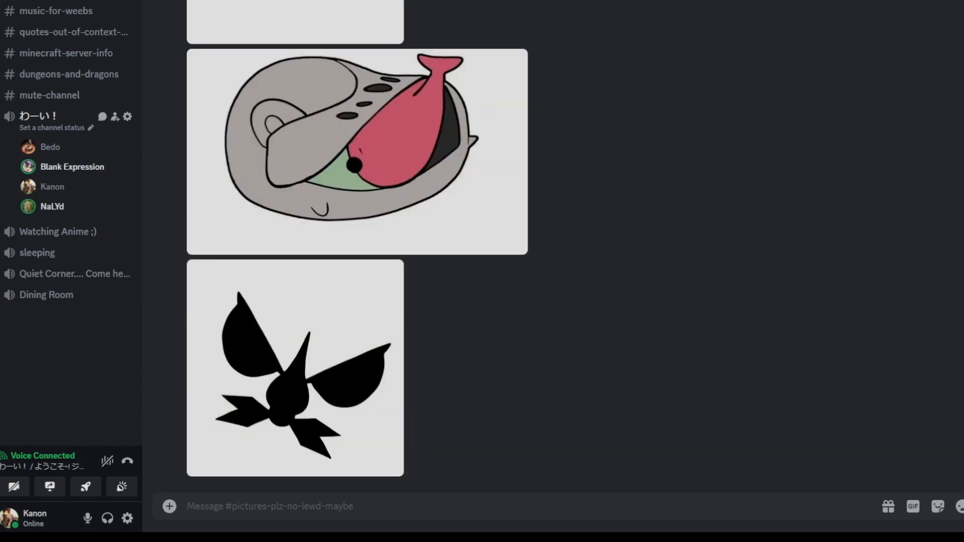
# Send the white-and-navy bird reveal image below the winged silhouette
pyautogui.scroll(-3)
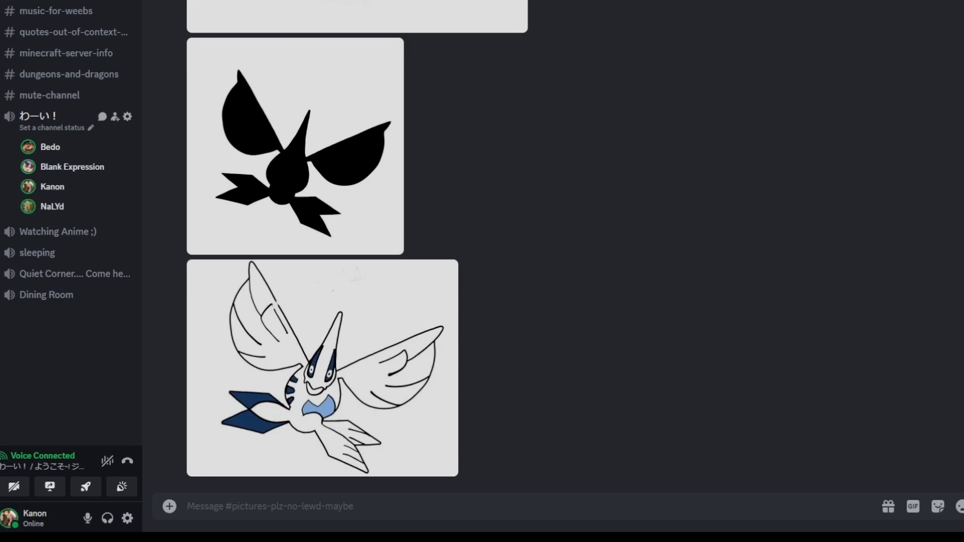
pyautogui.click(270, 506)
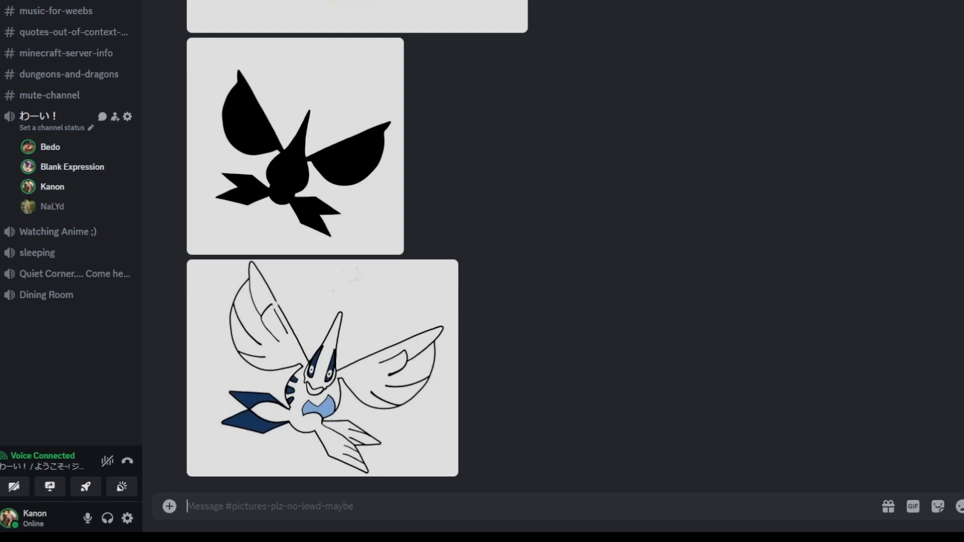